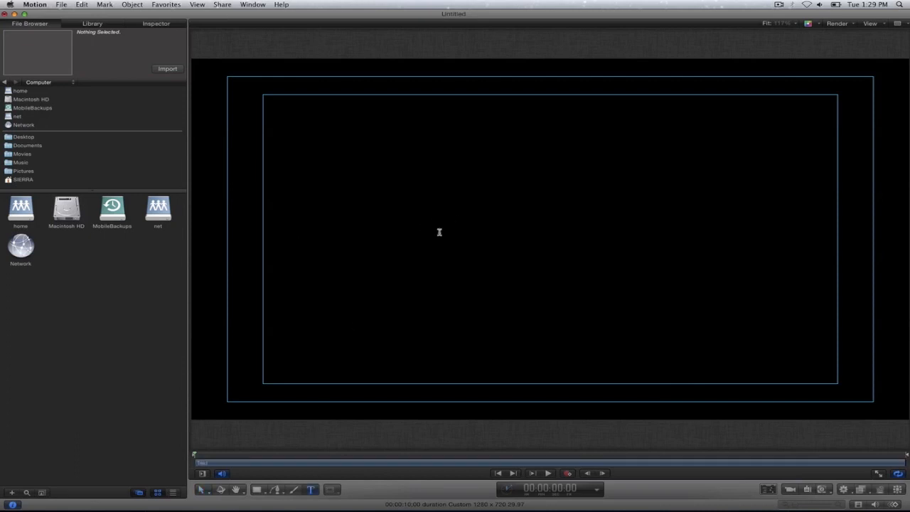
Create a text layer reading 'TESTING 123' centered across the canvas.
type("TESTING 1")
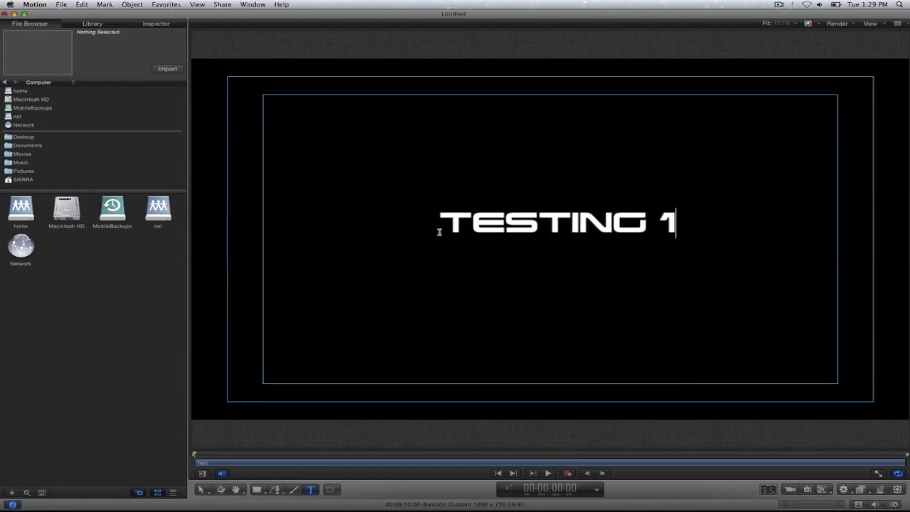
type("23")
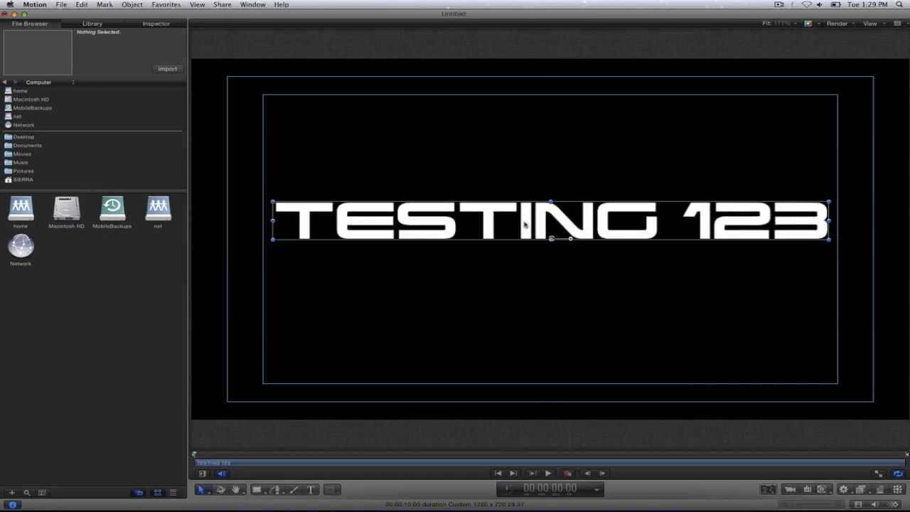
mouse_move(331, 145)
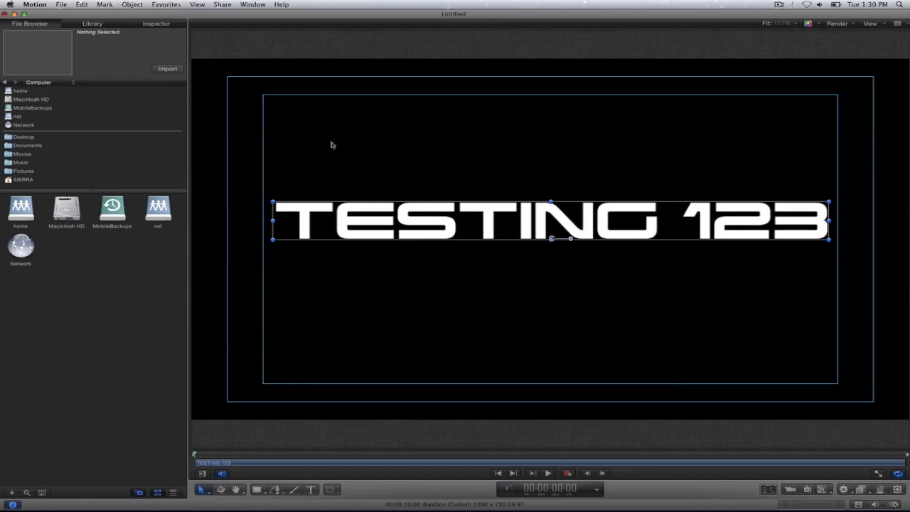
mouse_move(154, 64)
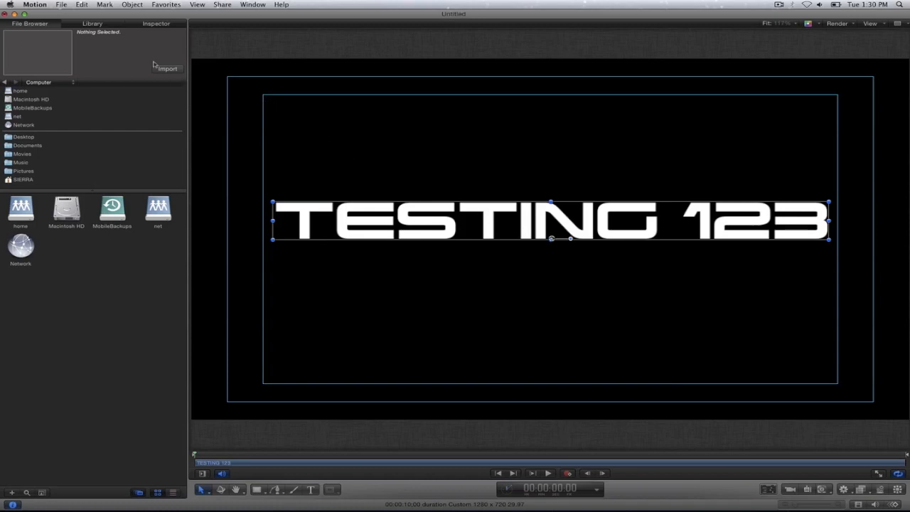
mouse_move(97, 54)
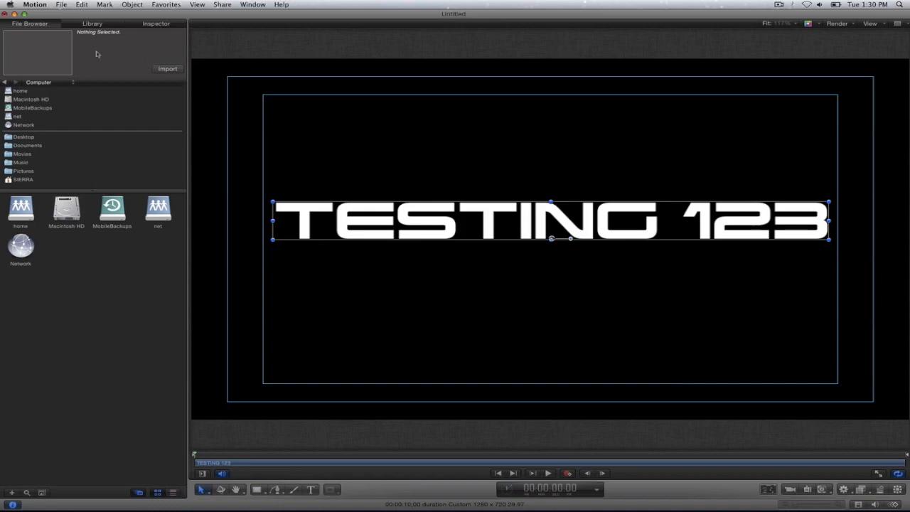
mouse_move(40, 159)
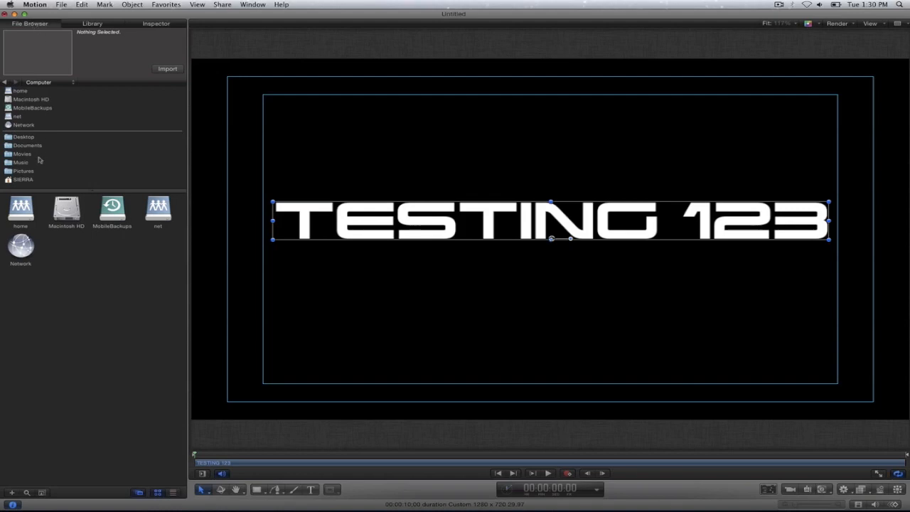
Show the stock video clip thumbnails in the Movies folder of the File Browser.
left_click(23, 154)
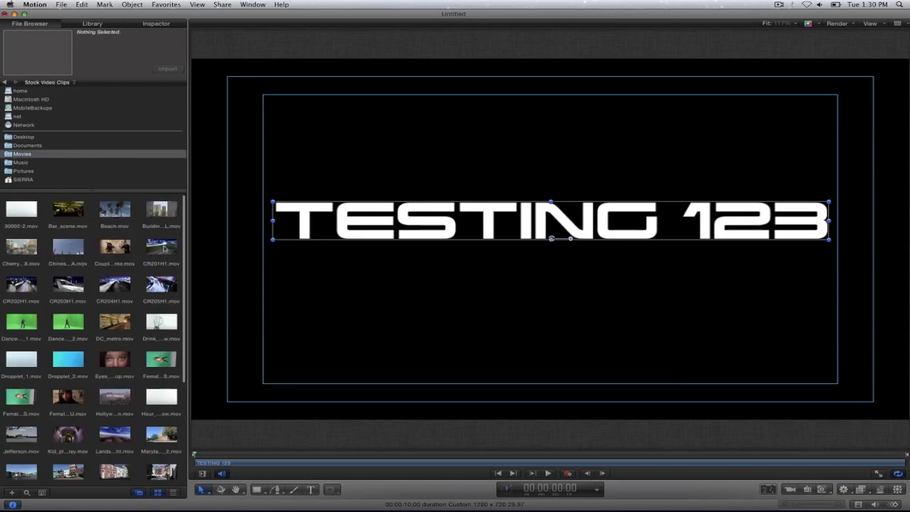
mouse_move(116, 441)
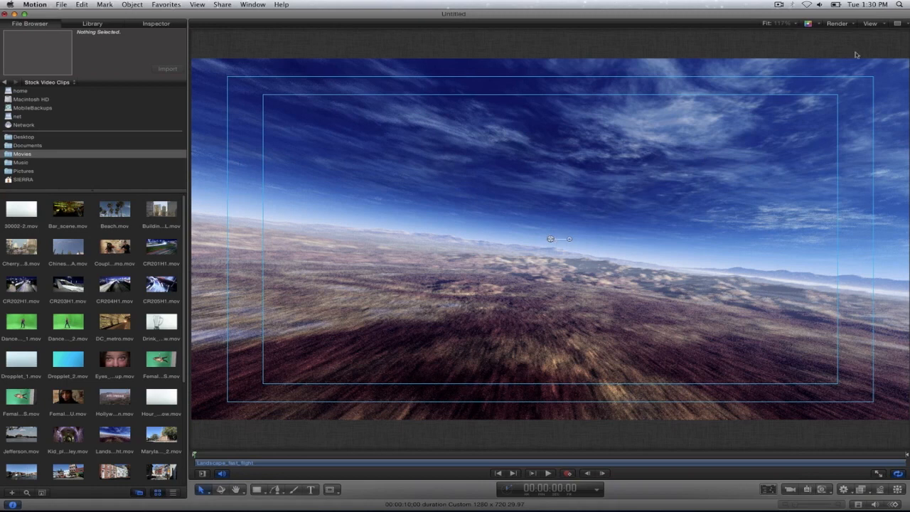
mouse_move(854, 92)
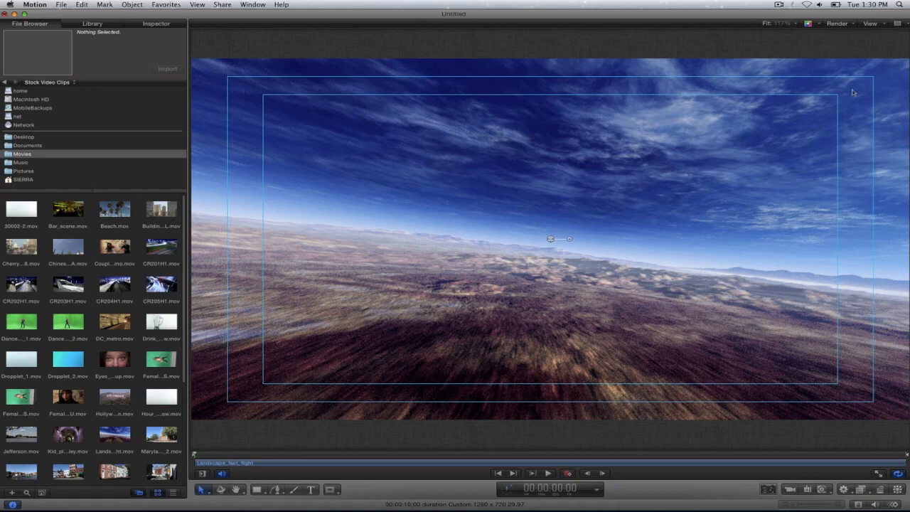
mouse_move(745, 176)
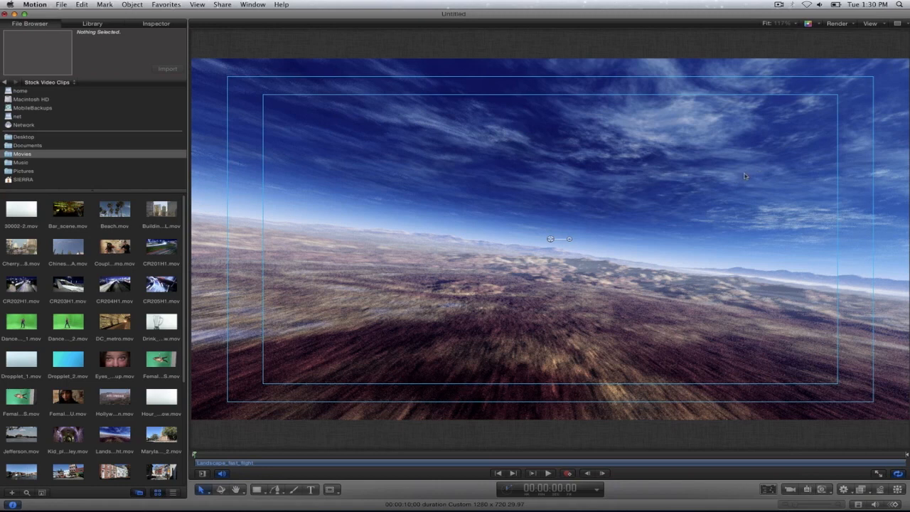
mouse_move(768, 125)
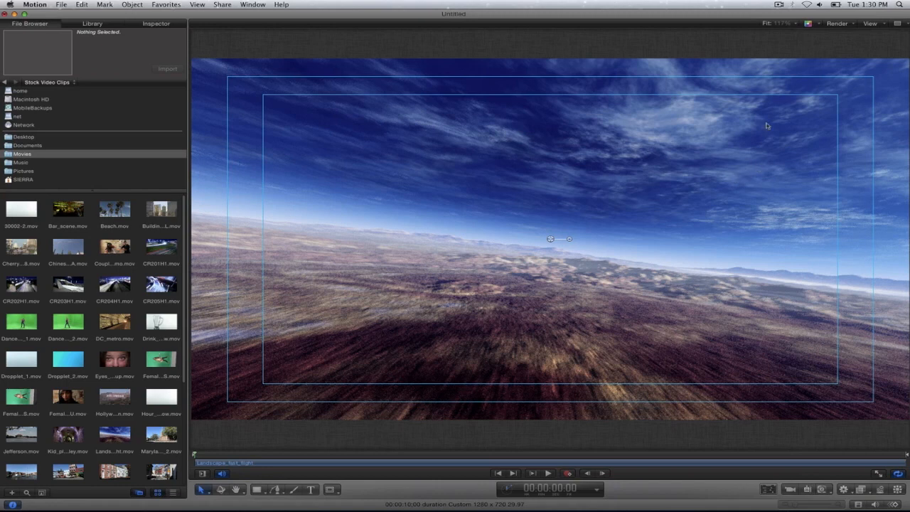
Scale the Landscape_fast_flight clip up until it covers the entire frame.
left_click(794, 22)
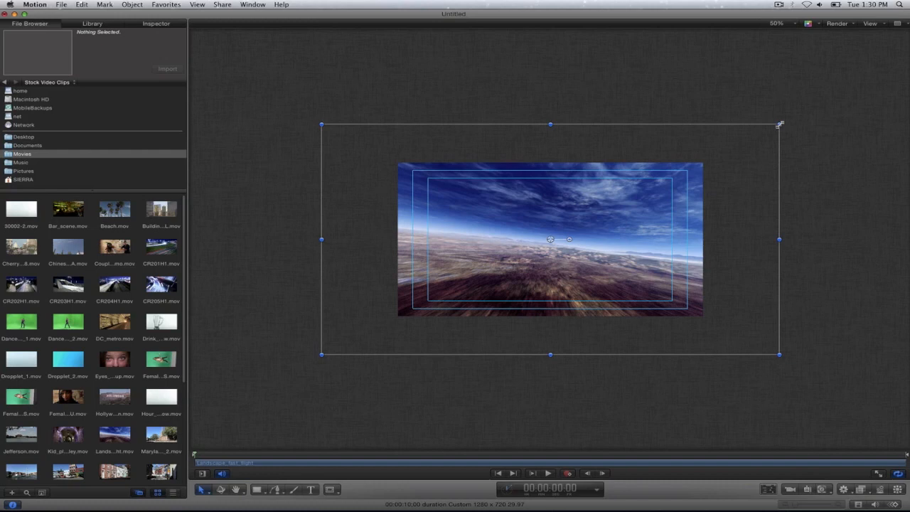
left_click_drag(780, 125, 742, 143)
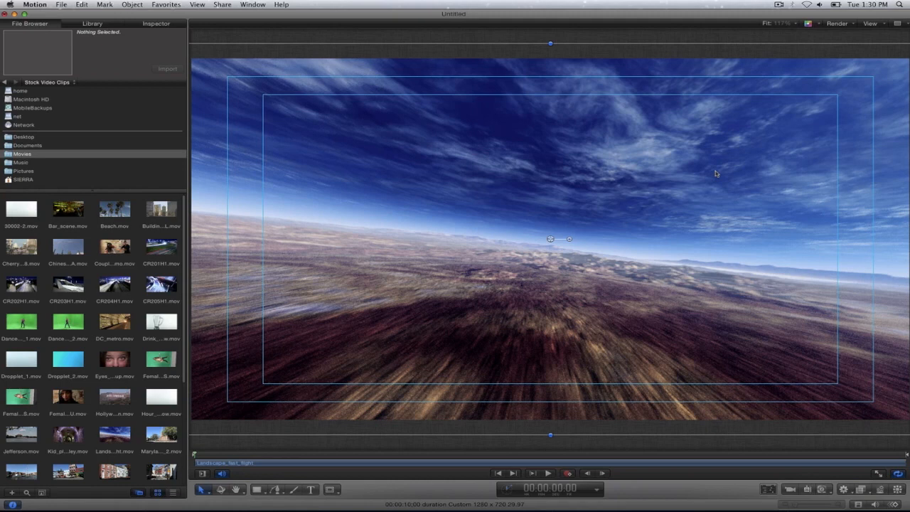
mouse_move(675, 149)
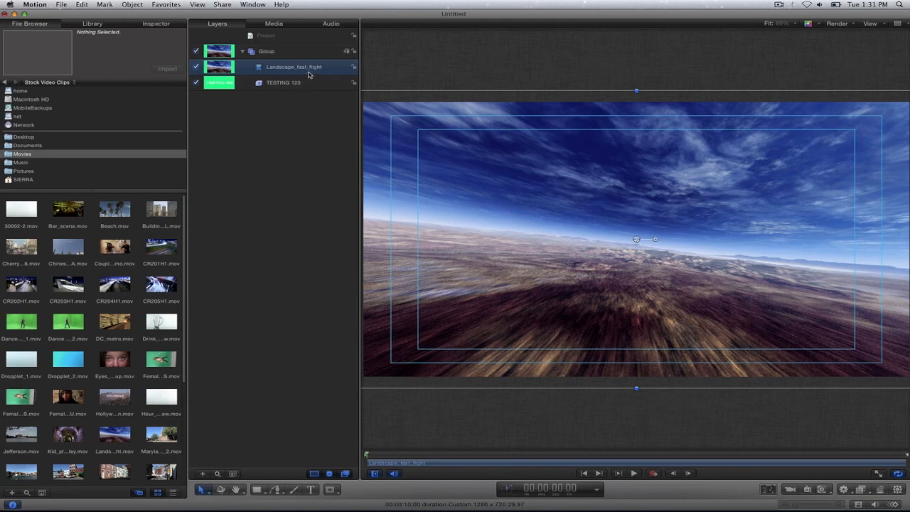
mouse_move(310, 83)
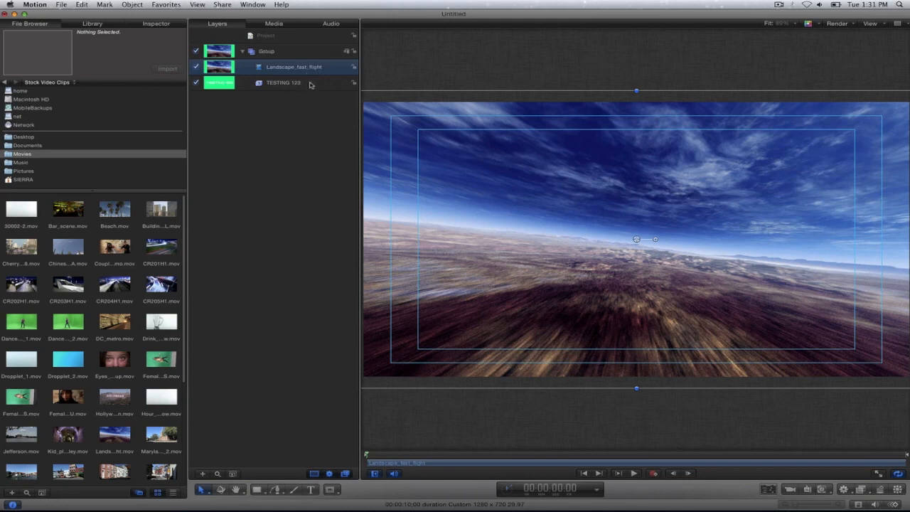
Select the Landscape_fast_flight layer above the text and show its Inspector settings.
left_click(283, 83)
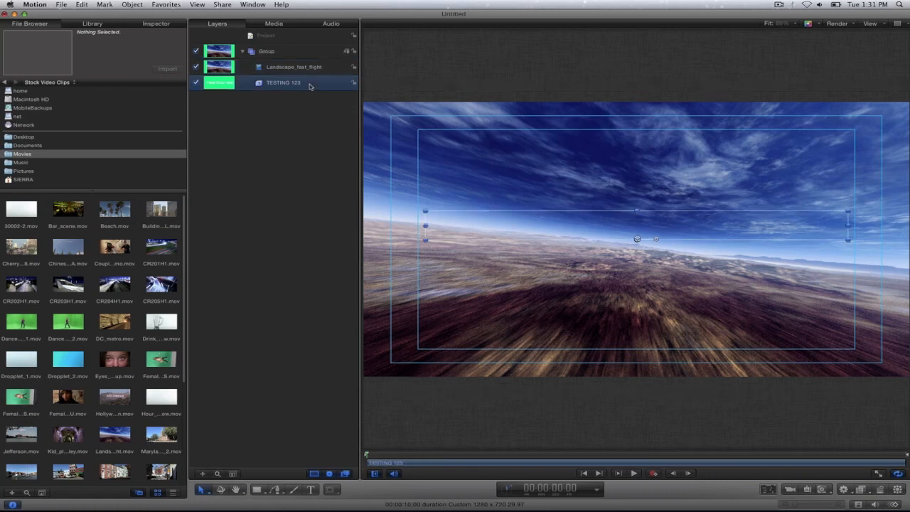
left_click(293, 67)
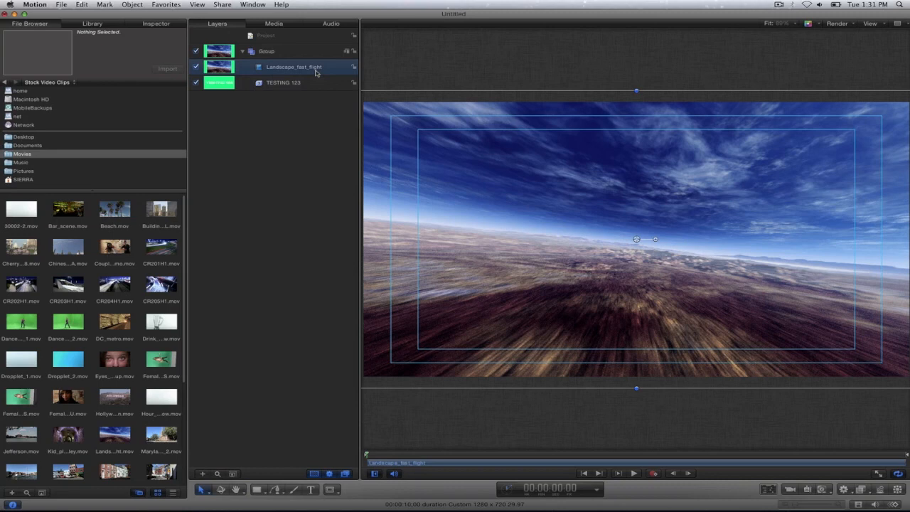
left_click(156, 22)
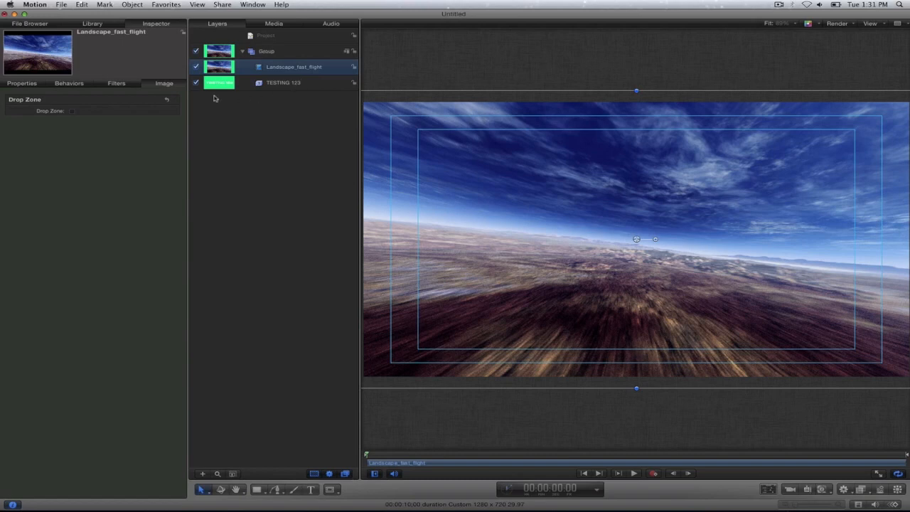
Try Subtract then Screen blend mode on the landscape clip so TESTING 123 shows white.
left_click(22, 83)
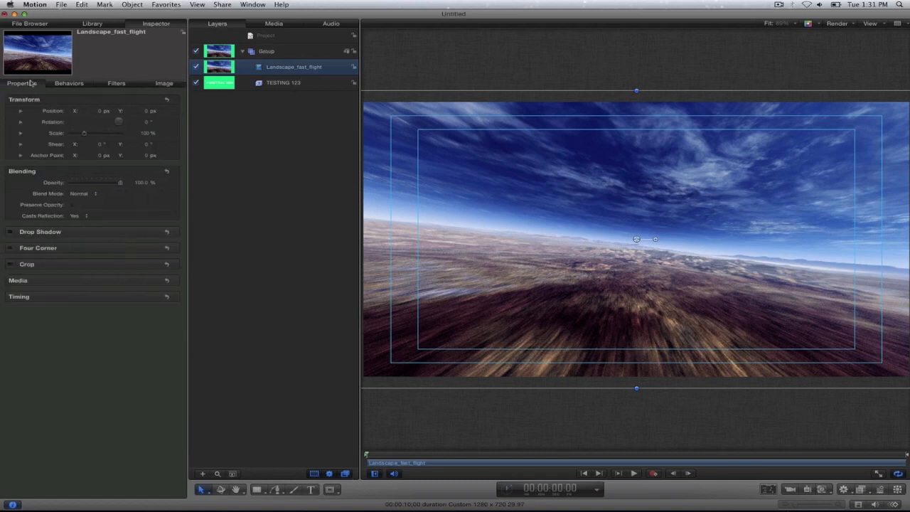
mouse_move(100, 173)
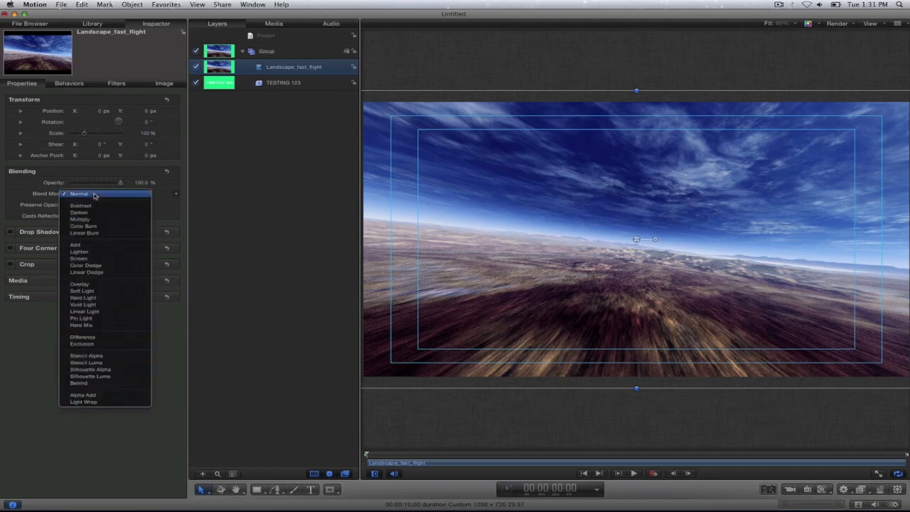
mouse_move(102, 276)
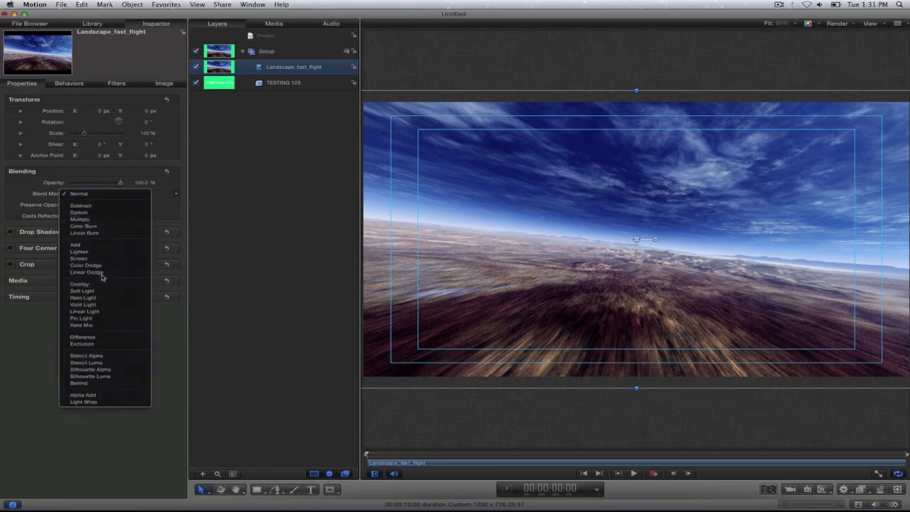
mouse_move(107, 205)
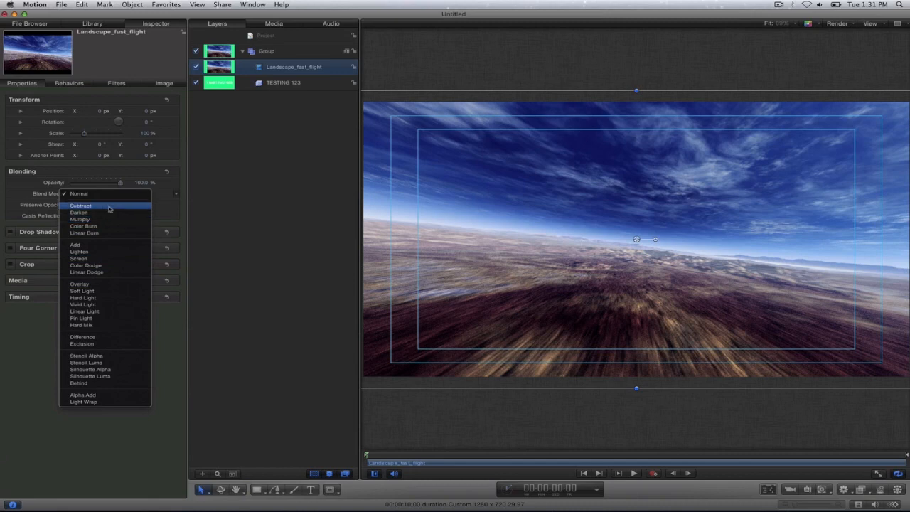
left_click(80, 205)
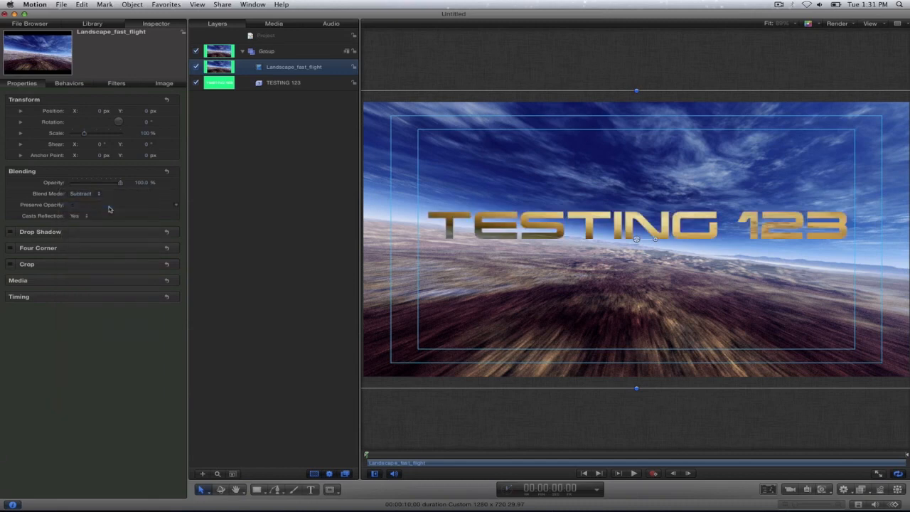
left_click(80, 194)
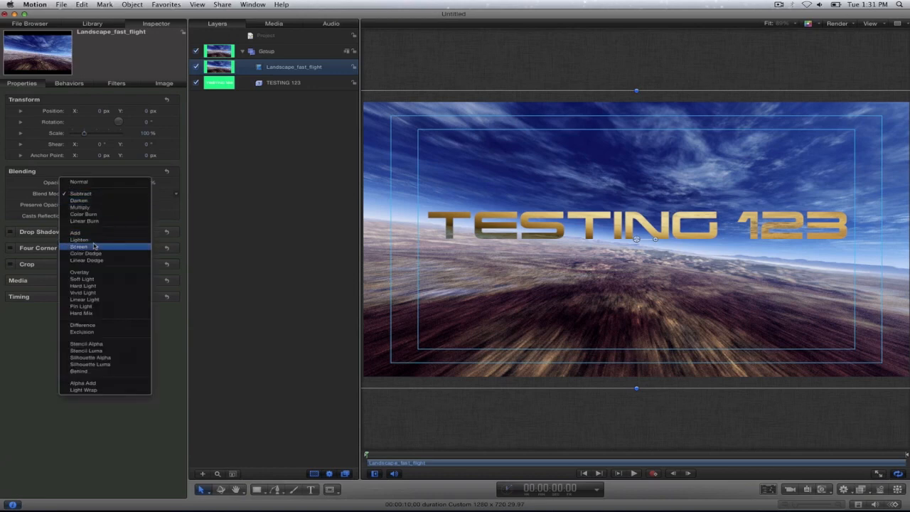
left_click(78, 246)
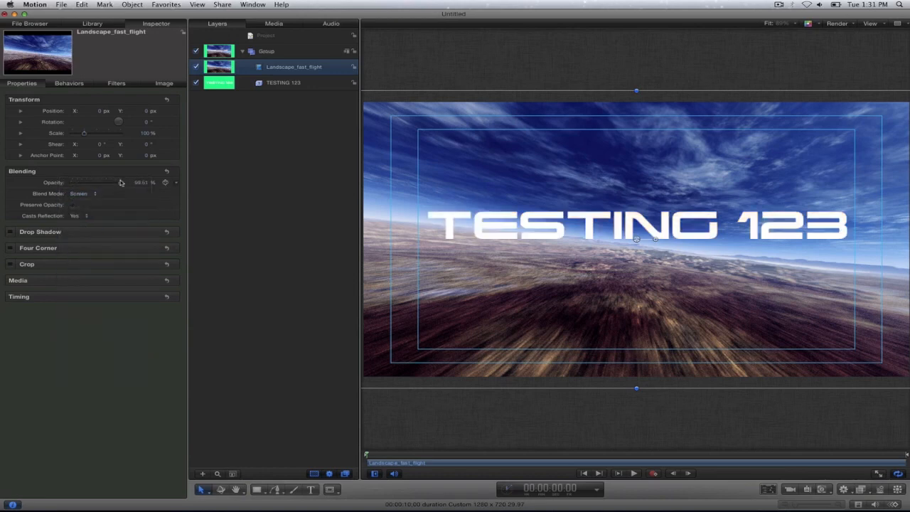
left_click(84, 194)
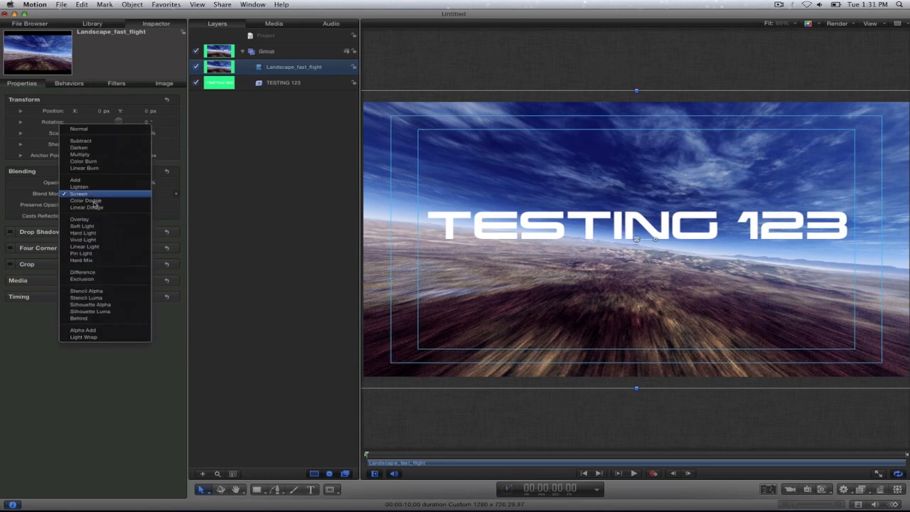
mouse_move(86, 291)
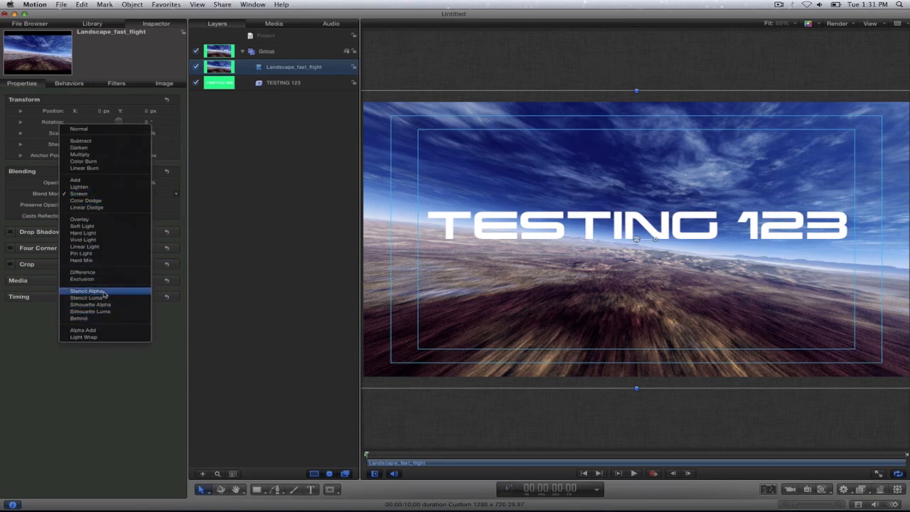
Switch the landscape clip to Stencil Alpha then Stencil Luma and preview playback.
left_click(87, 290)
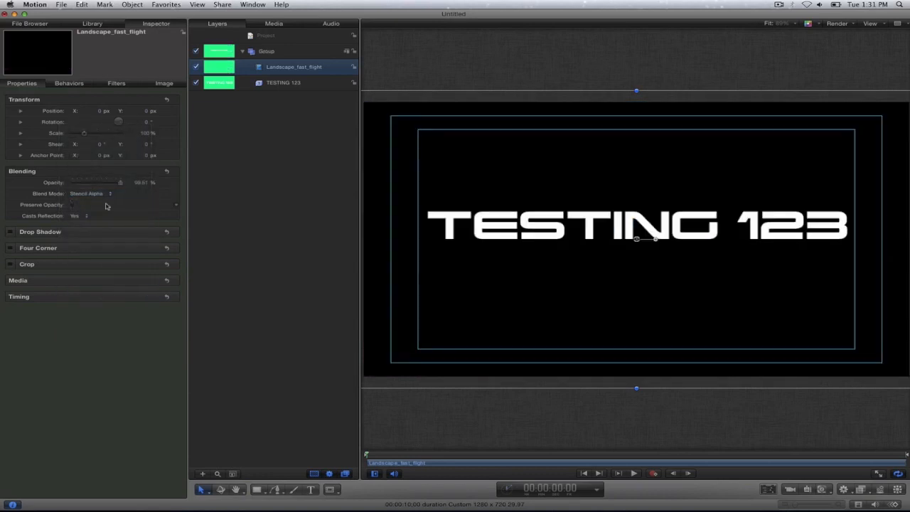
left_click(92, 194)
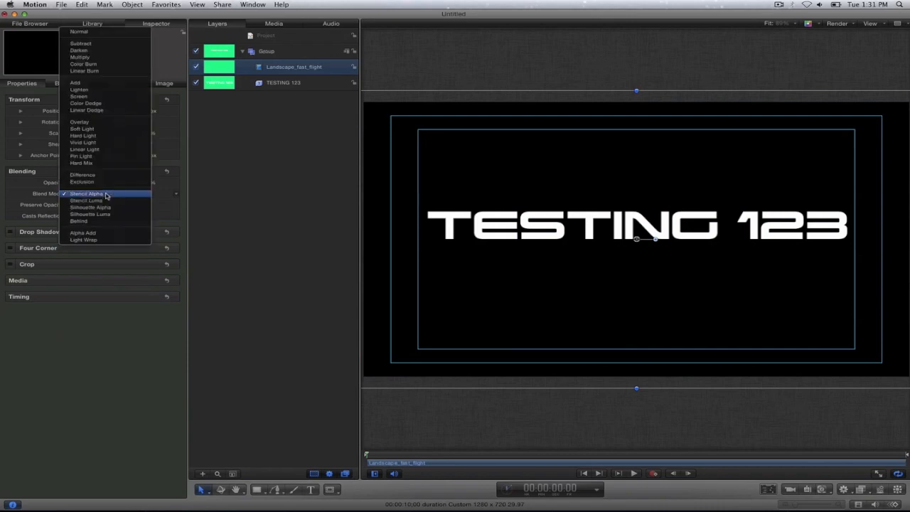
left_click(85, 199)
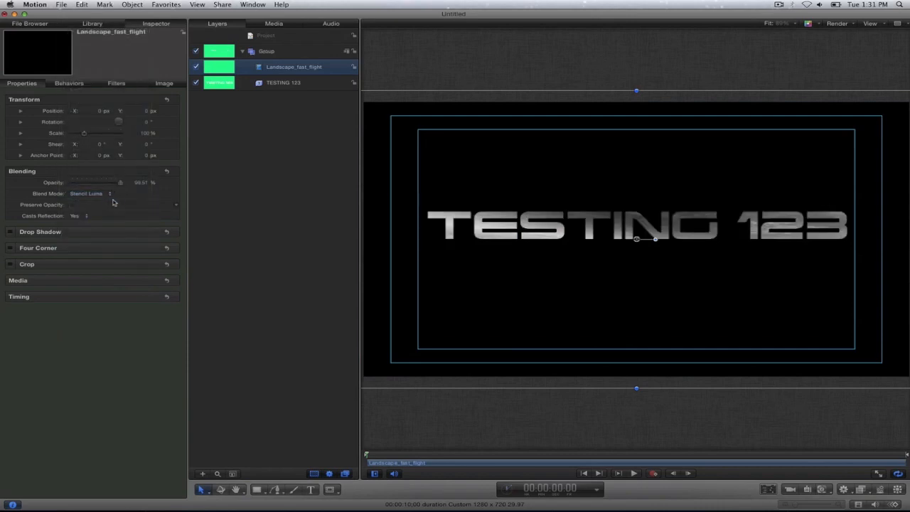
mouse_move(528, 297)
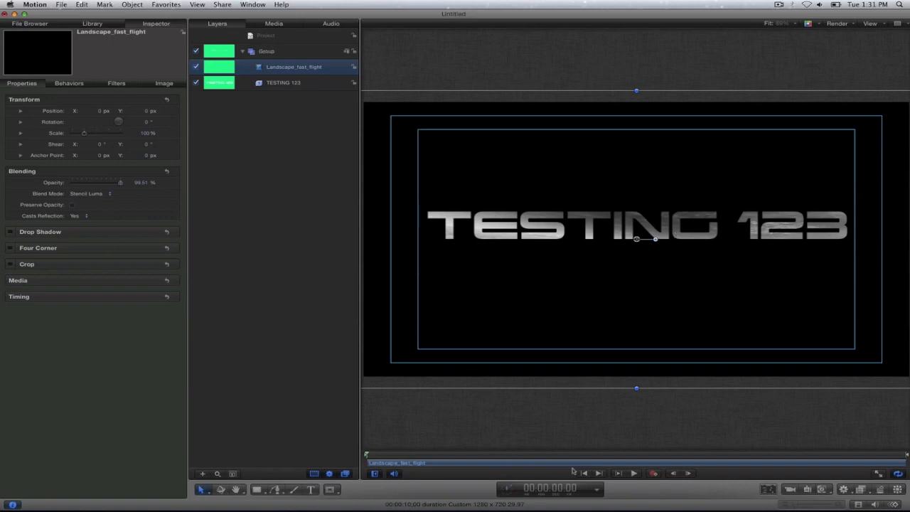
mouse_move(635, 472)
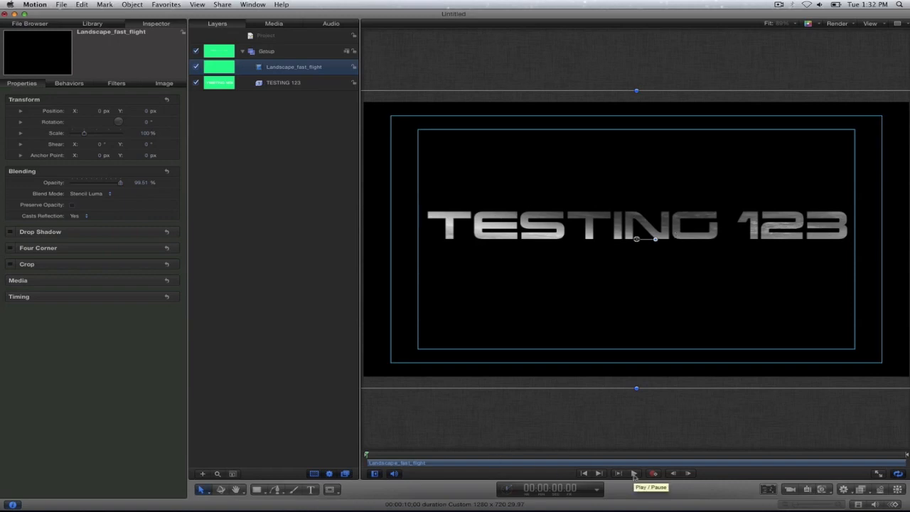
left_click(635, 473)
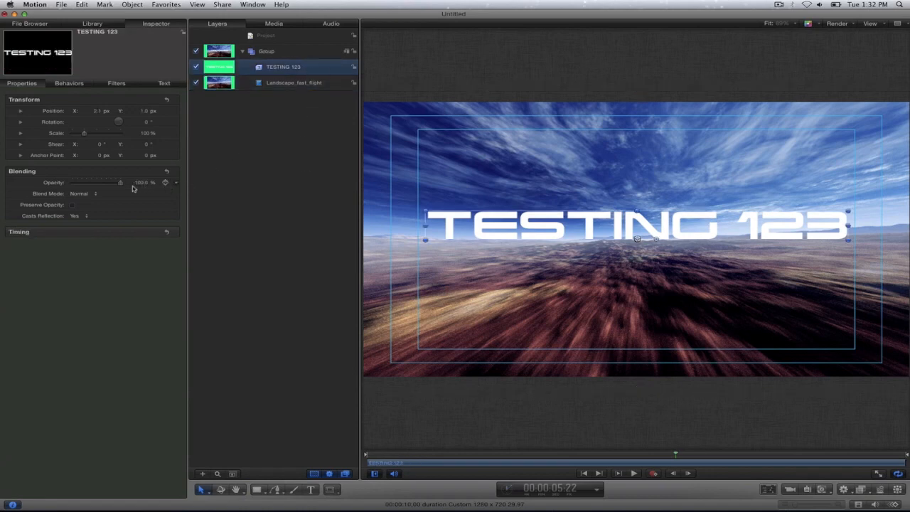
Set the TESTING 123 layer's blend mode to Stencil Luma so footage fills the letters.
left_click(97, 193)
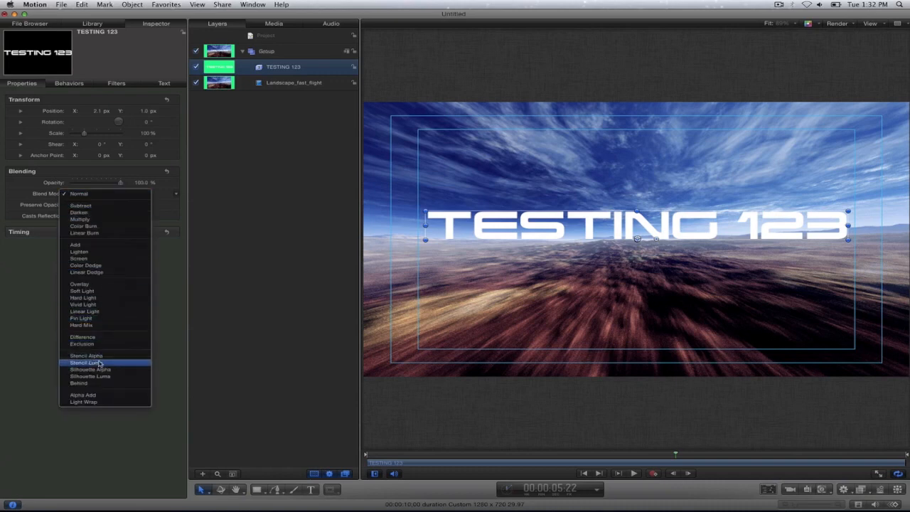
left_click(85, 362)
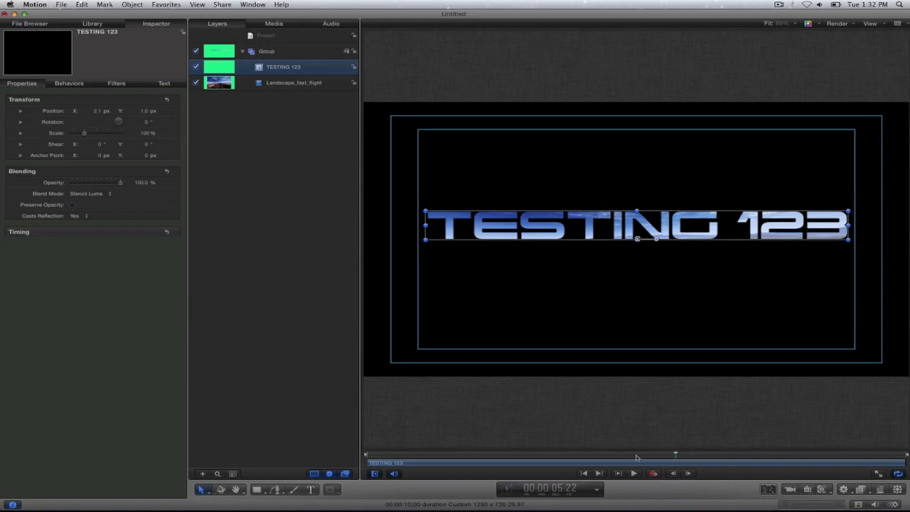
Deselect, play back the textured title, pause, and select the landscape layer.
left_click(574, 453)
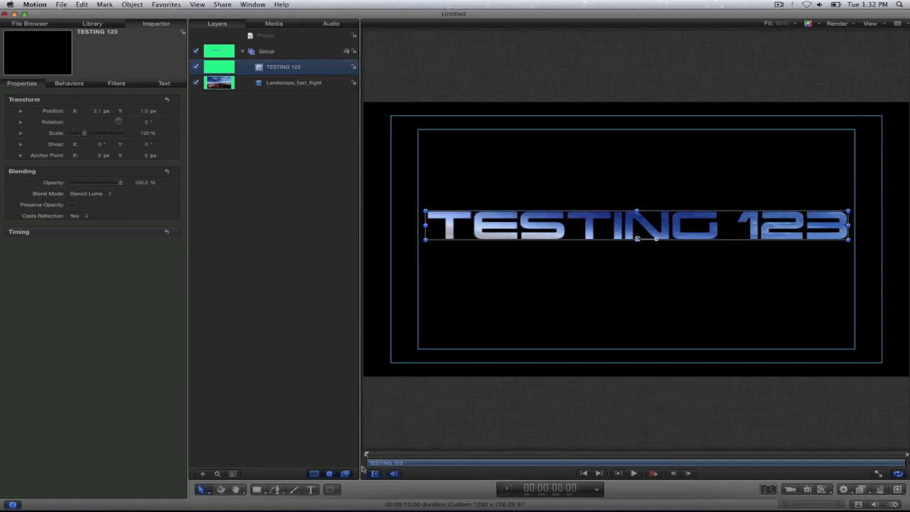
left_click(632, 472)
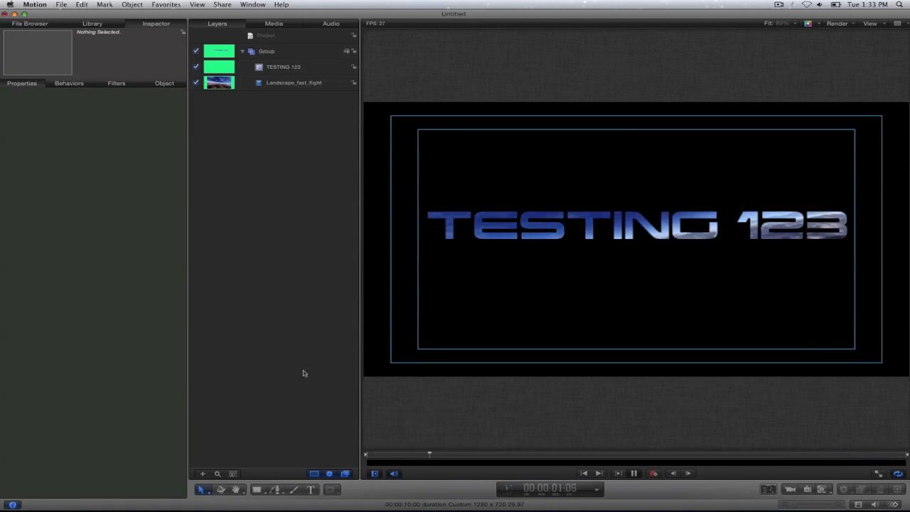
left_click(631, 472)
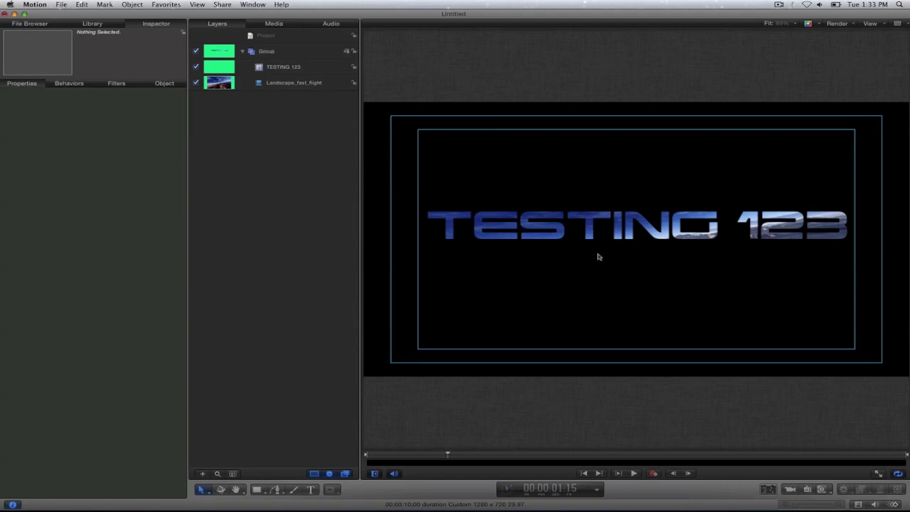
left_click(293, 83)
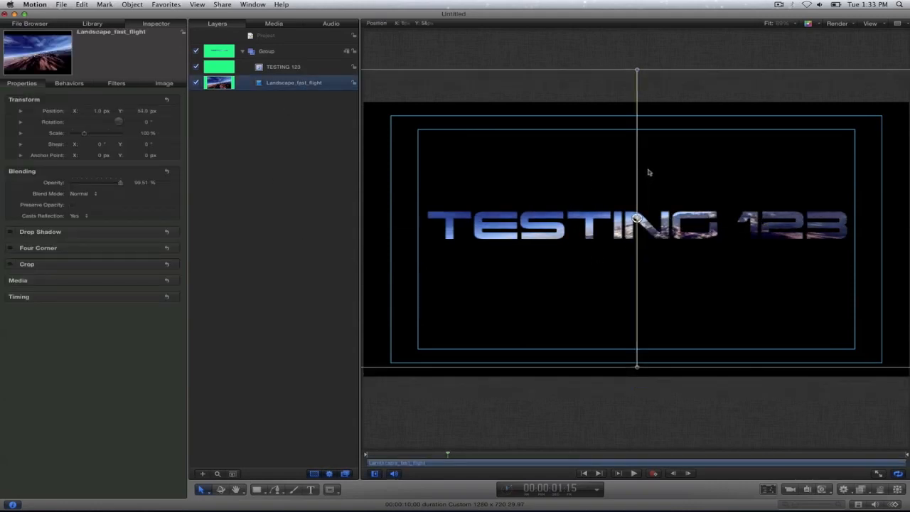
Nudge the landscape footage, preview, and scrub the playhead to a bluer frame.
left_click_drag(637, 220, 651, 220)
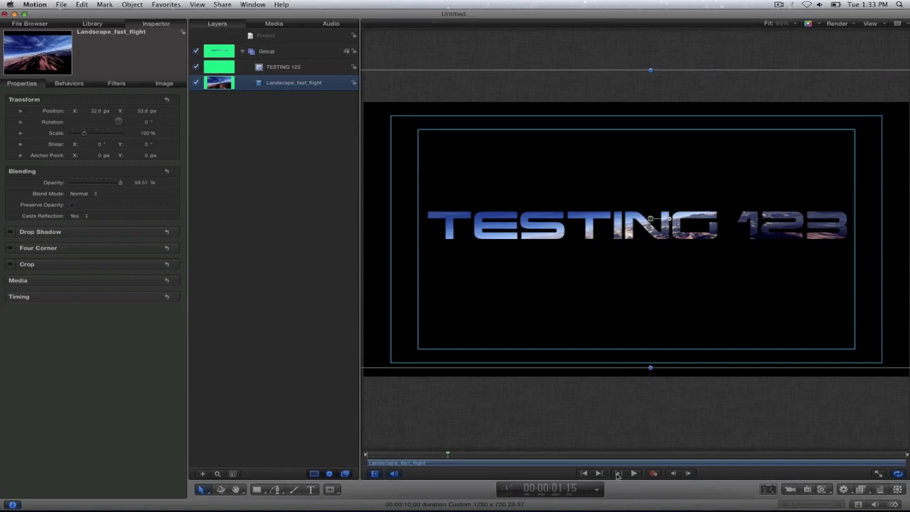
left_click(632, 472)
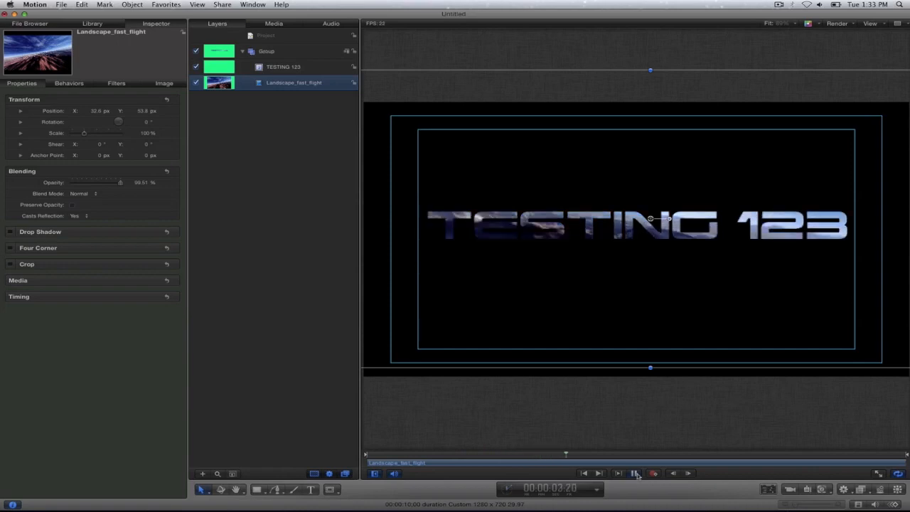
left_click(634, 472)
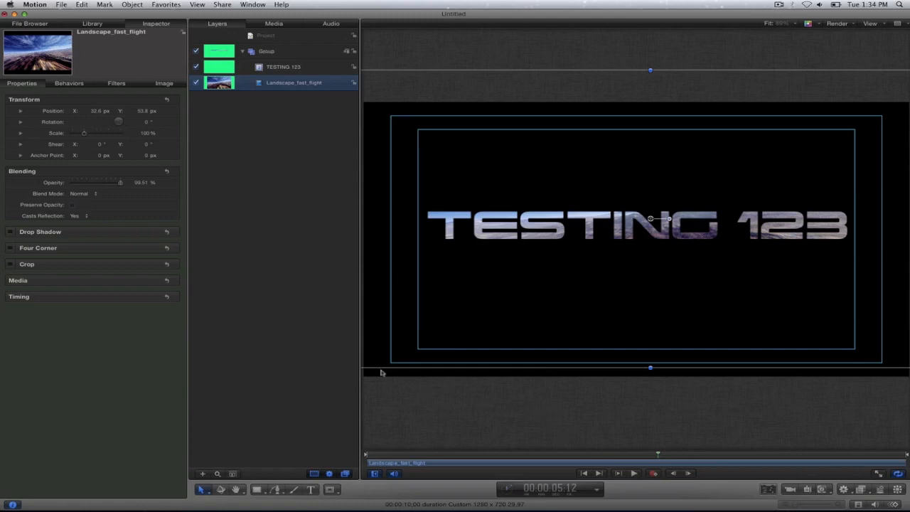
mouse_move(265, 248)
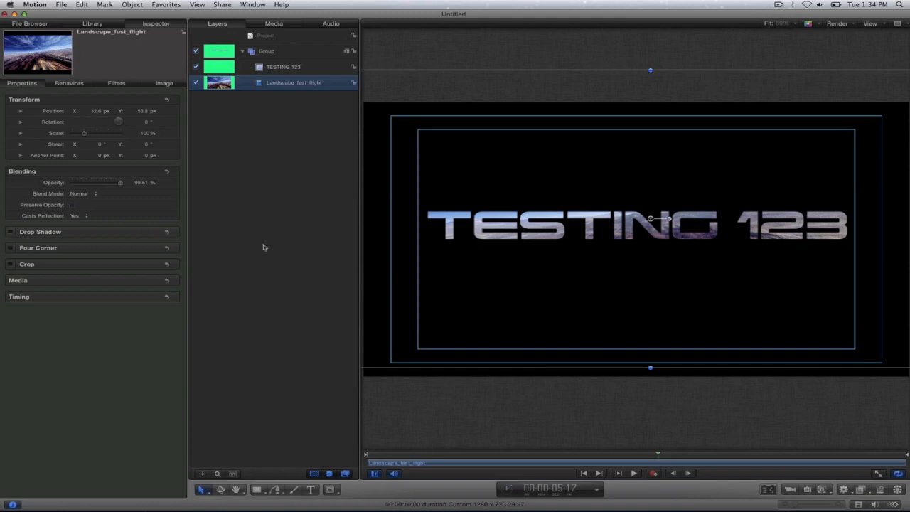
mouse_move(596, 236)
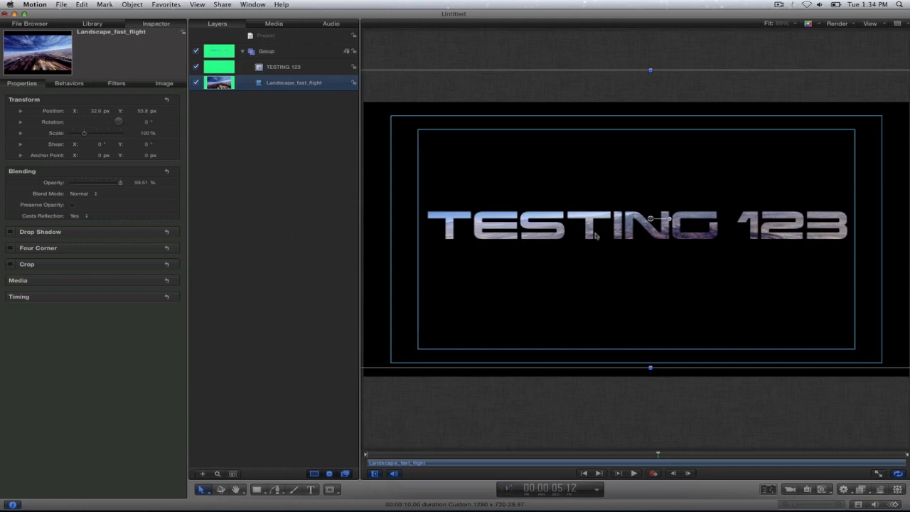
mouse_move(519, 267)
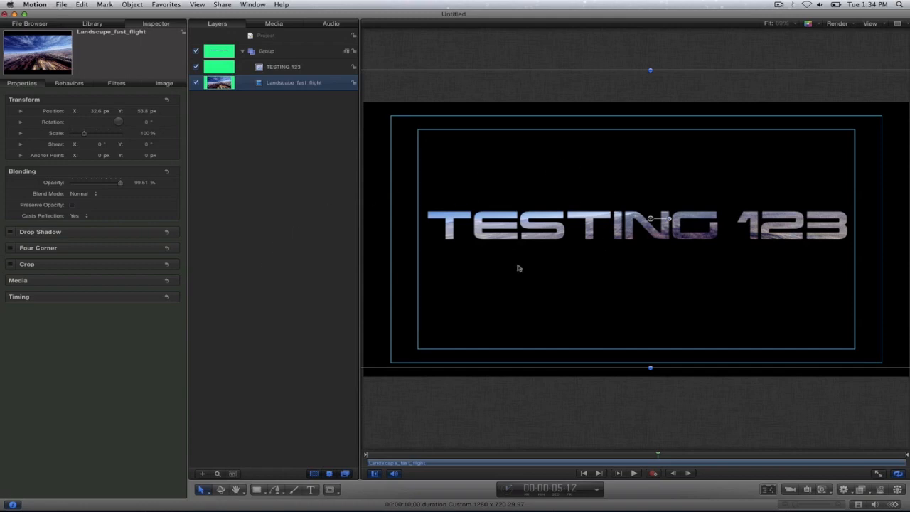
mouse_move(390, 218)
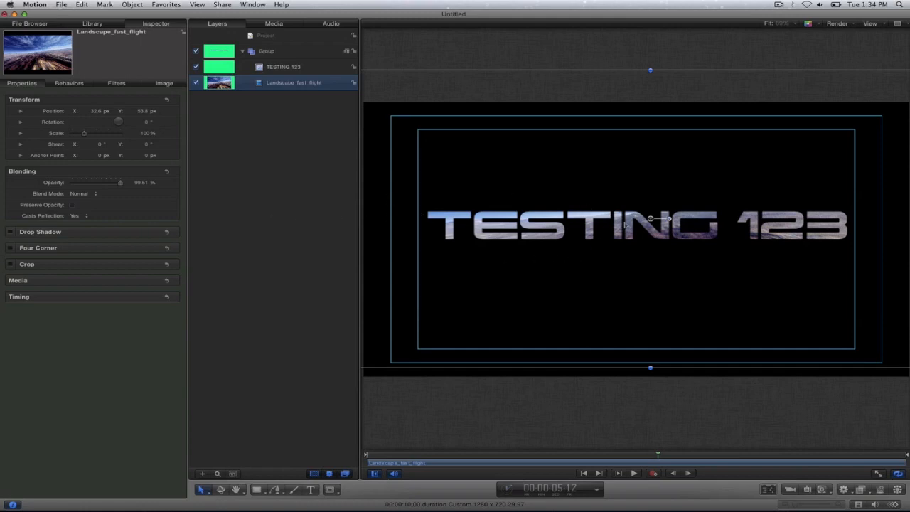
mouse_move(643, 234)
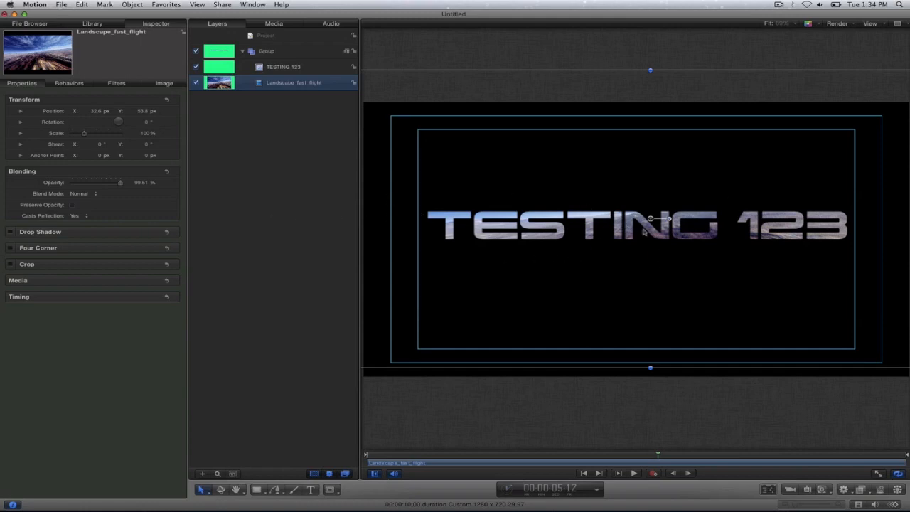
mouse_move(656, 456)
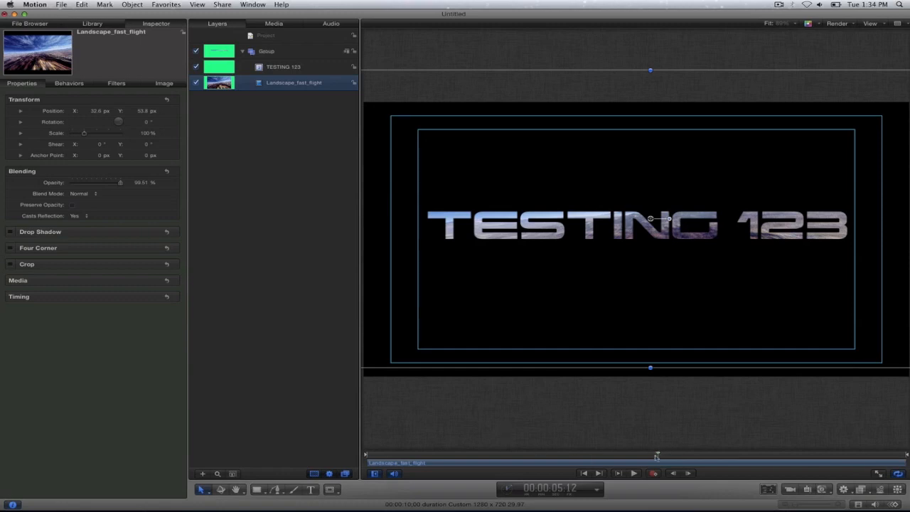
left_click_drag(657, 453, 506, 452)
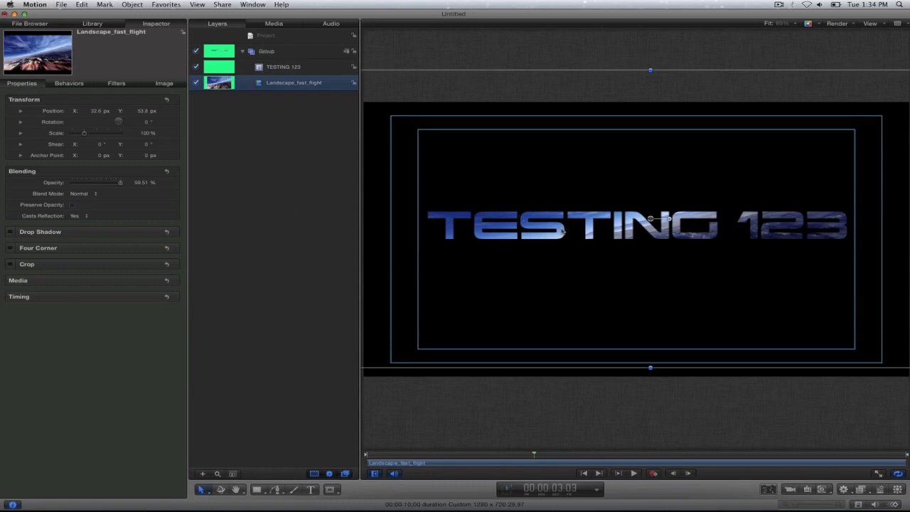
mouse_move(330, 250)
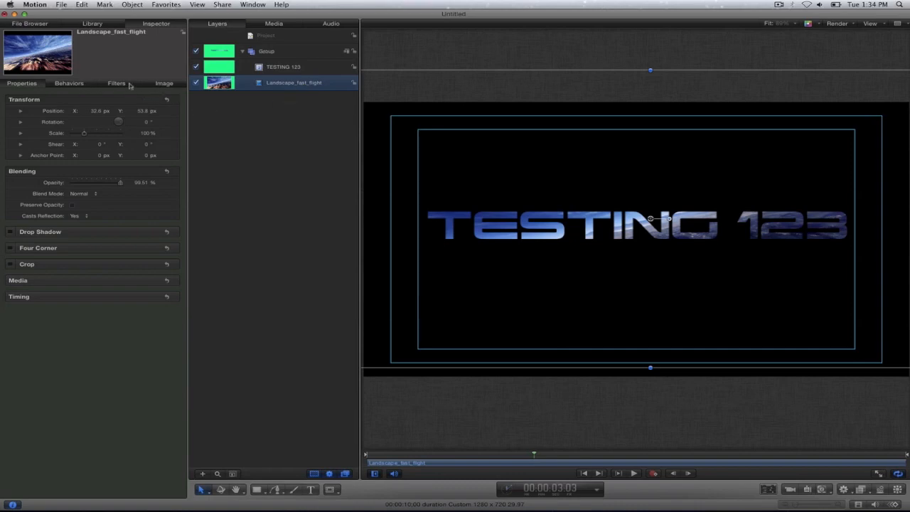
Apply a Gaussian Blur filter from Library Filters > Blur to the landscape clip.
left_click(91, 23)
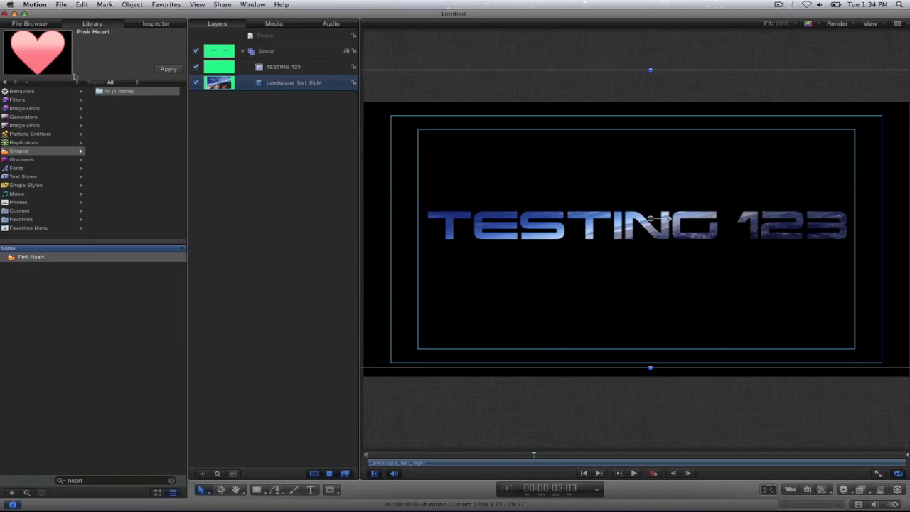
mouse_move(41, 125)
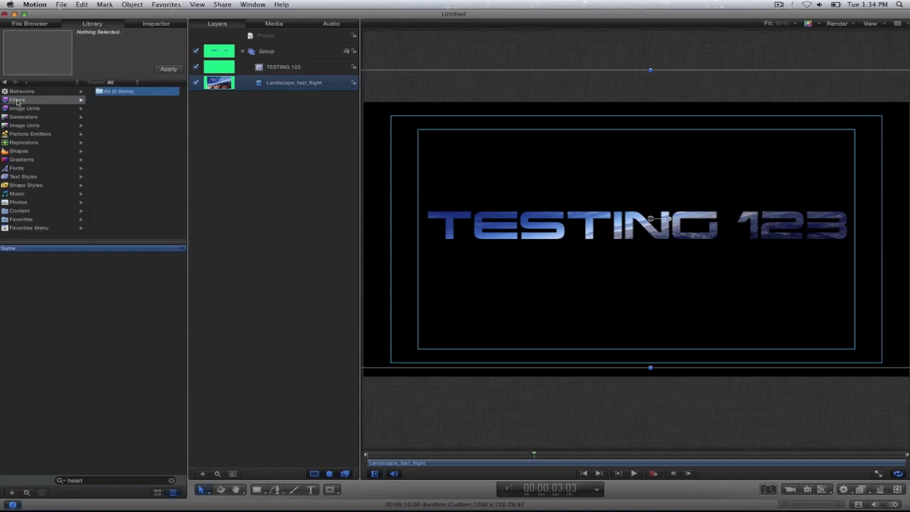
mouse_move(176, 454)
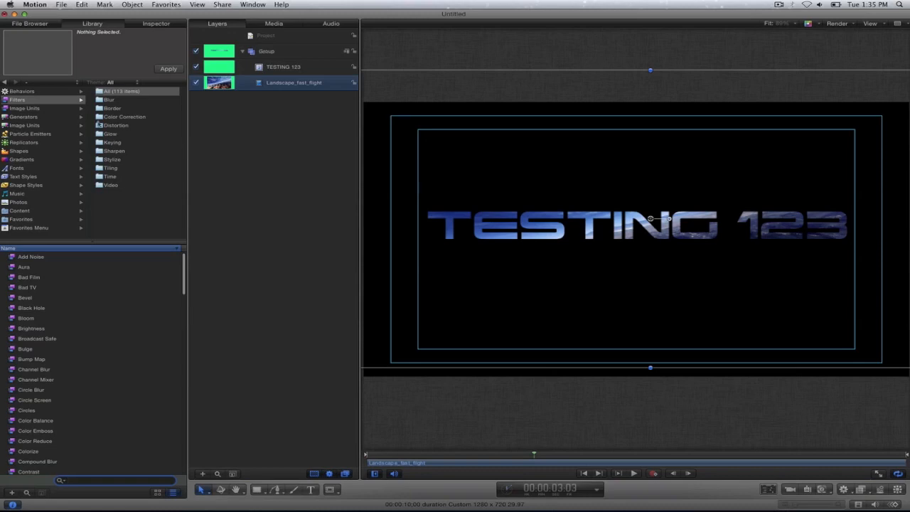
left_click(108, 100)
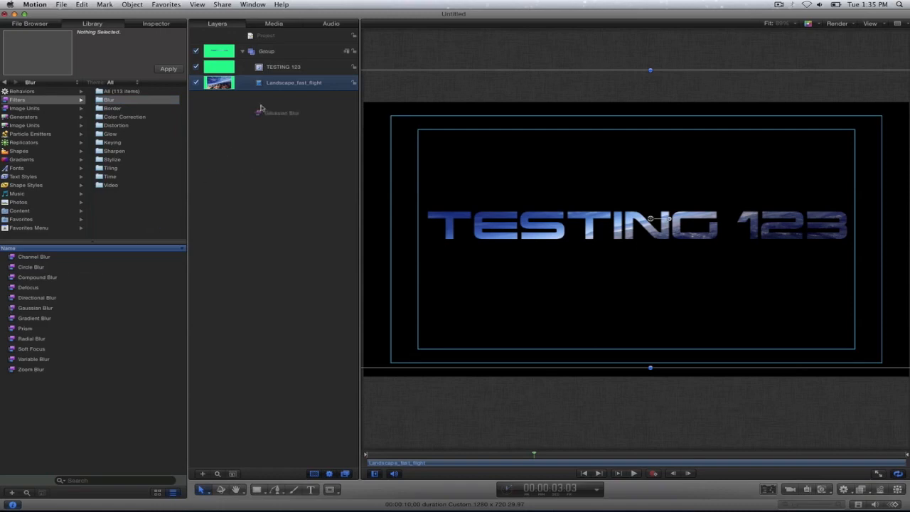
double_click(34, 308)
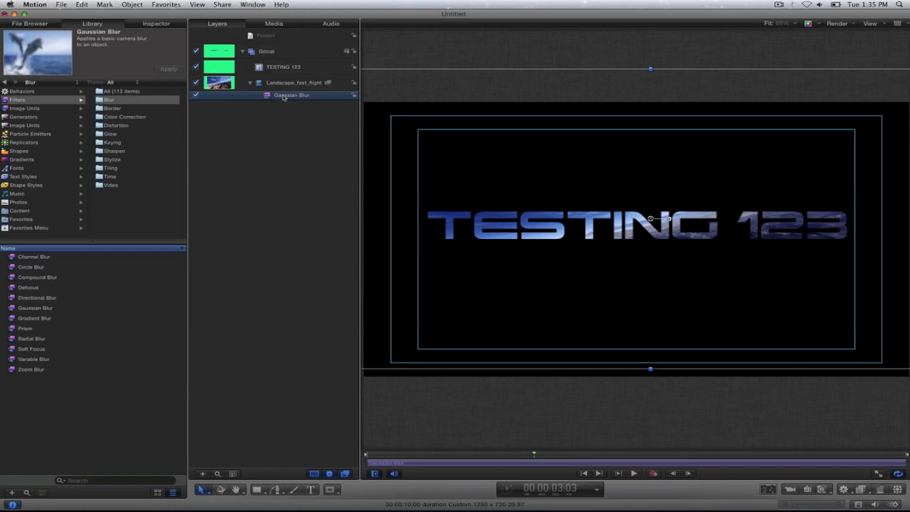
Raise the Gaussian Blur Amount on the flight clip in the Inspector's Filters settings.
left_click(157, 23)
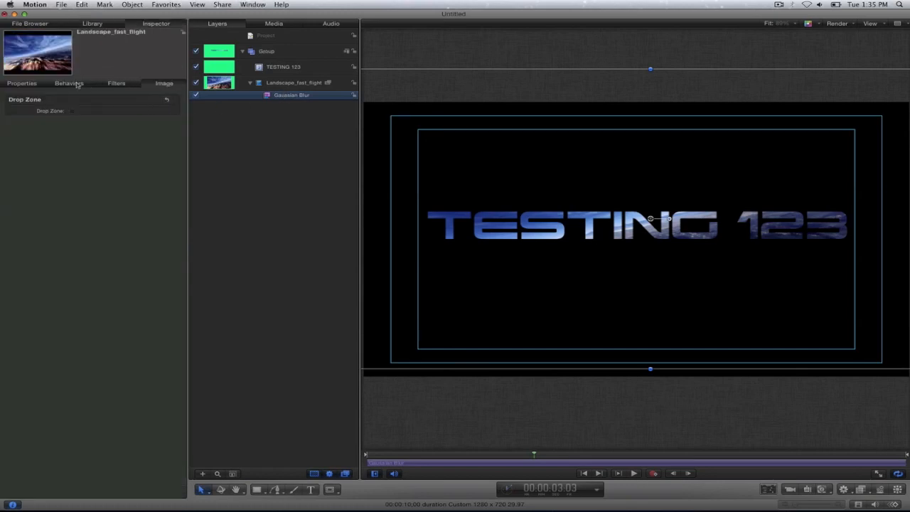
left_click(116, 82)
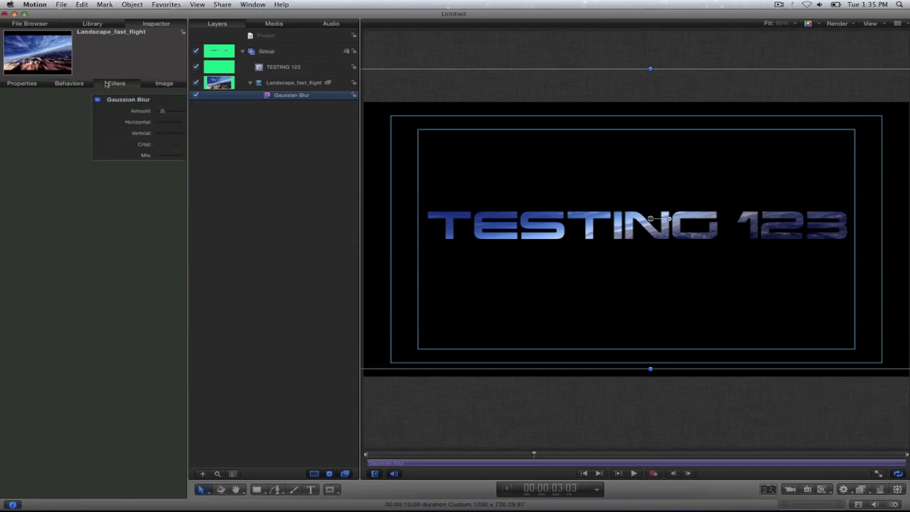
left_click_drag(102, 111, 83, 111)
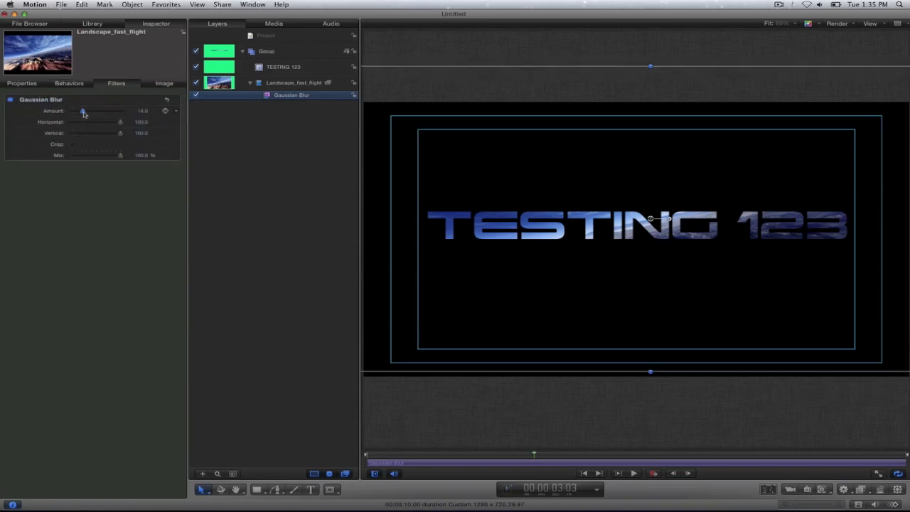
left_click_drag(82, 111, 105, 111)
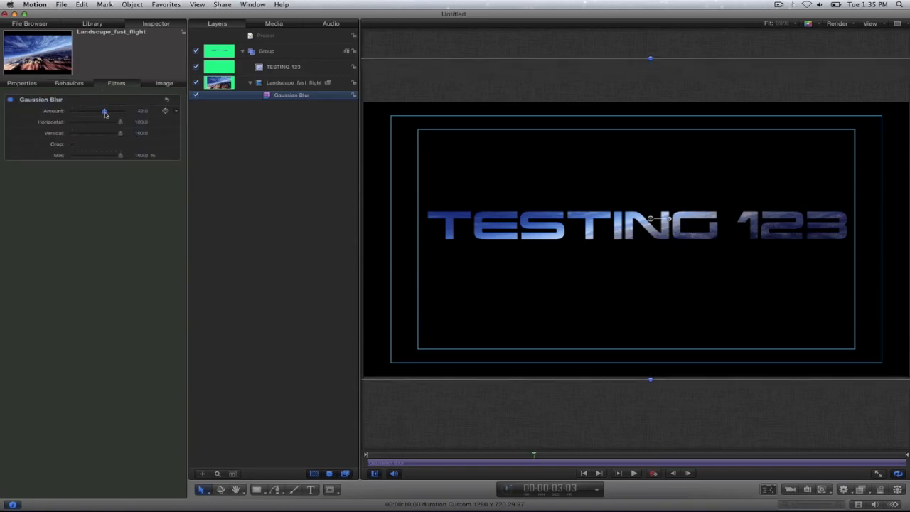
left_click_drag(105, 111, 106, 111)
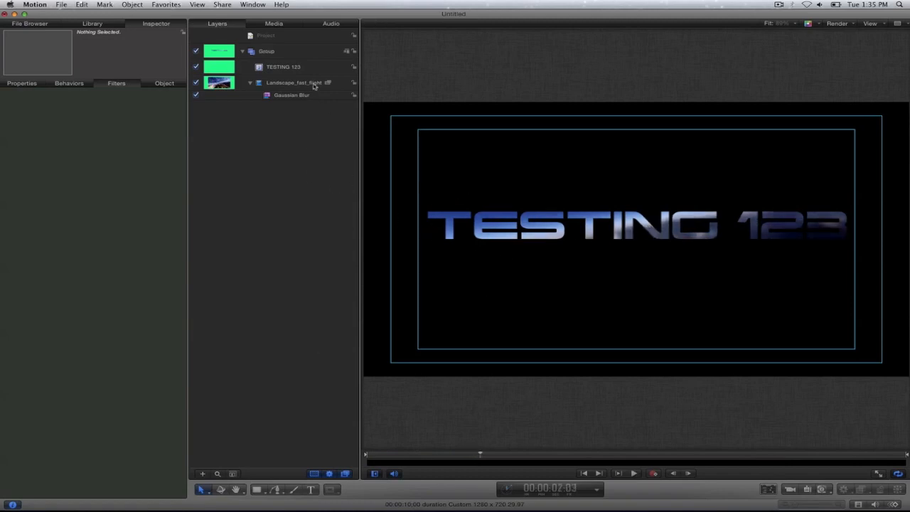
left_click(283, 67)
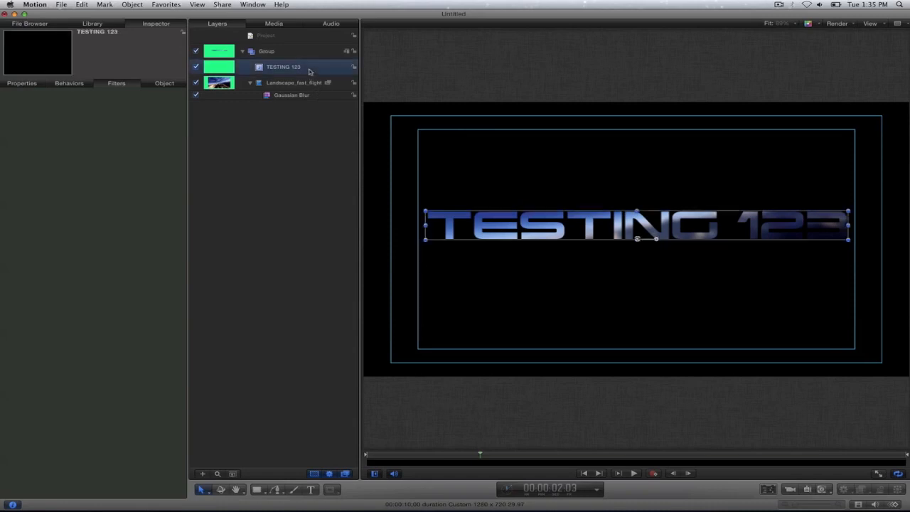
left_click(293, 82)
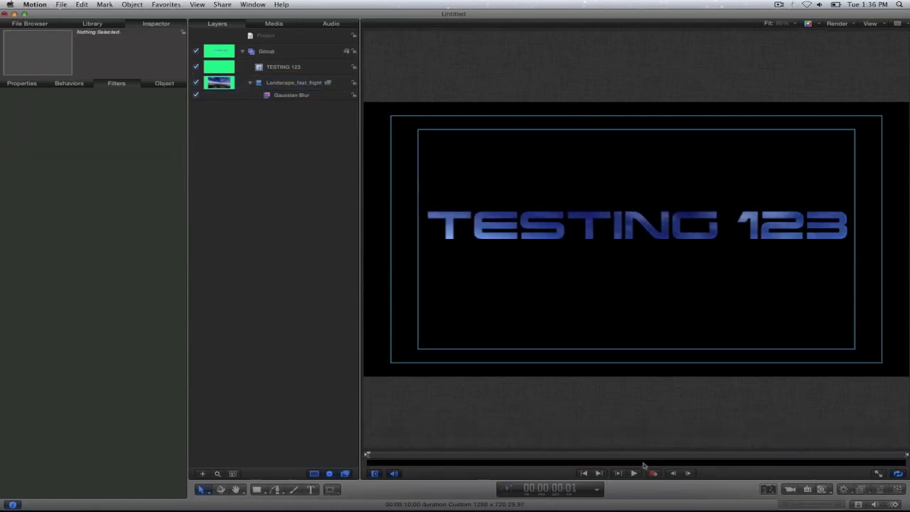
left_click(633, 473)
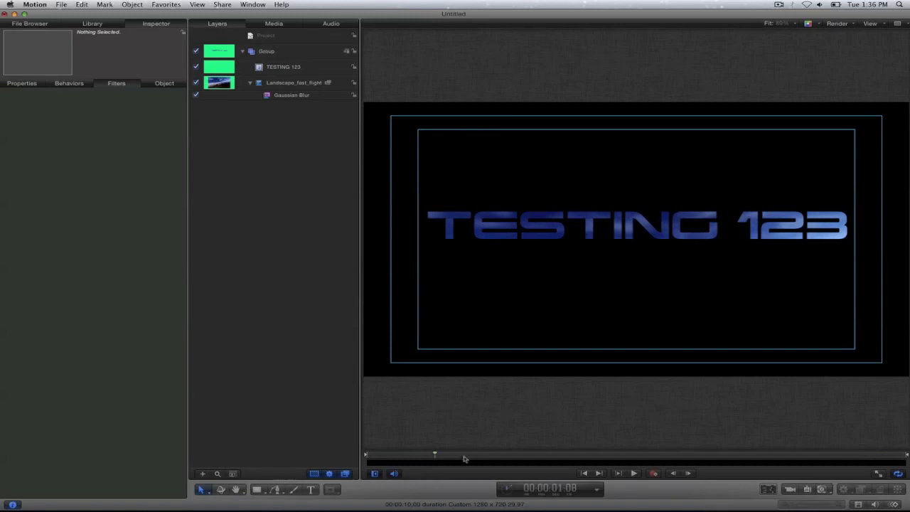
left_click_drag(435, 453, 373, 454)
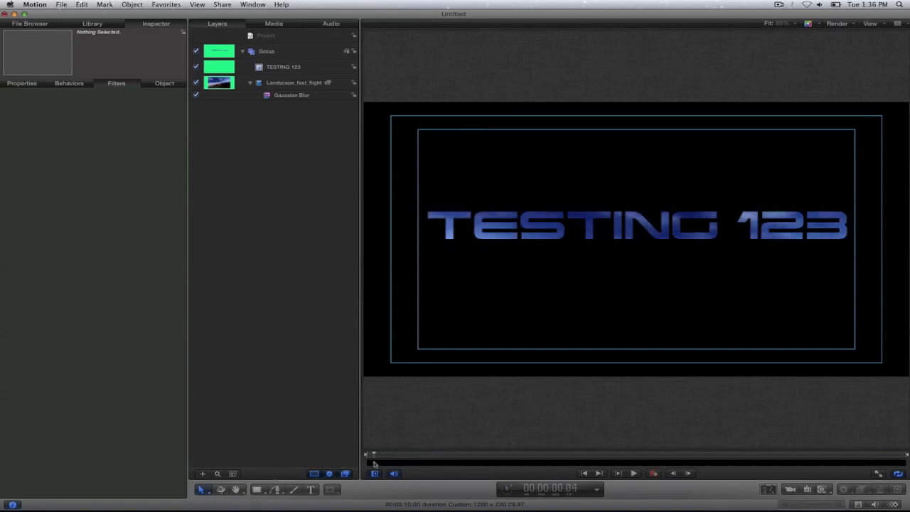